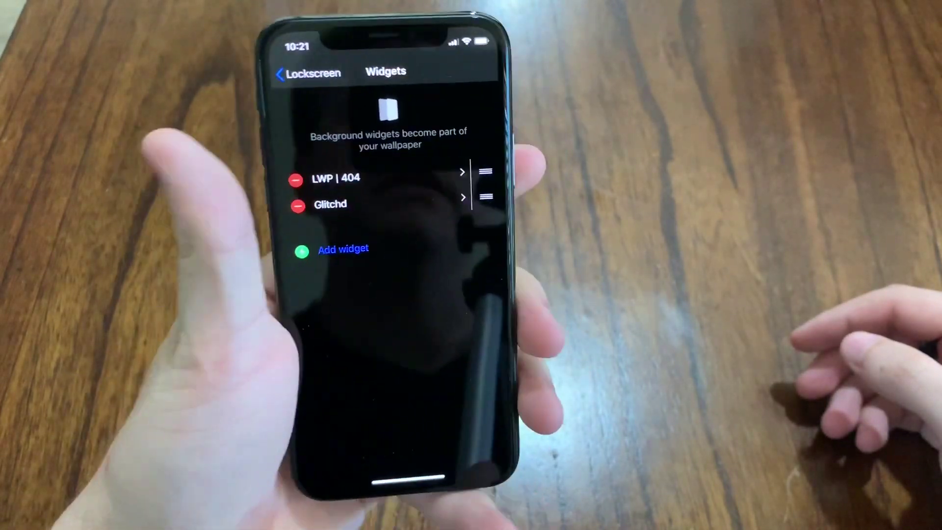
Go back to the Lockscreen settings page to reach Lockscreen Idle Duration
{"action": "left_click", "coordinate": [288, 72]}
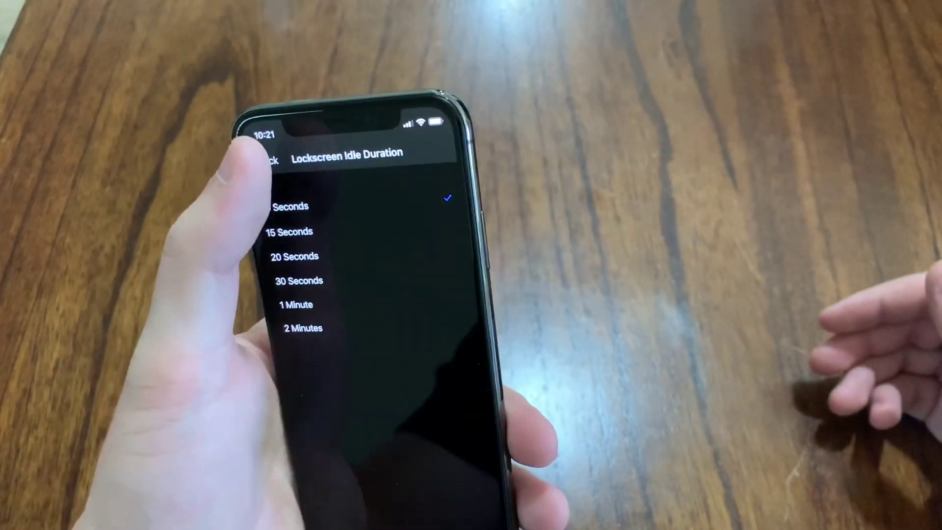
{"action": "left_click", "coordinate": [275, 159]}
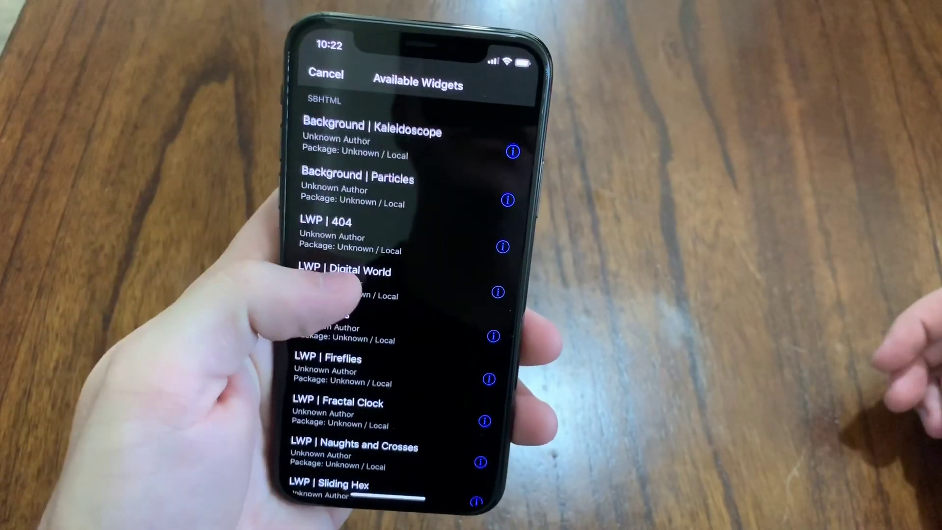
Scroll the Available Widgets list to find the LWP widgets from Xen Live Wallpapers
{"action": "scroll", "scroll_direction": "down", "scroll_amount": 3}
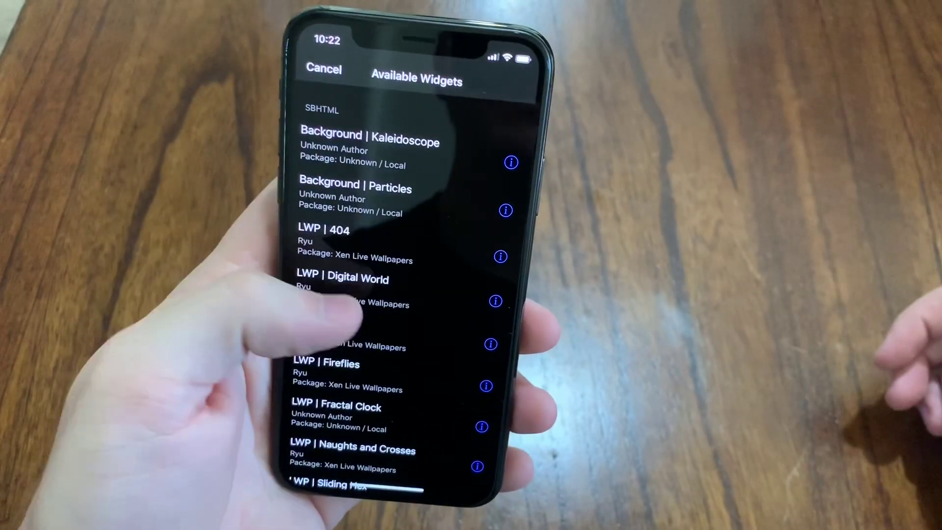
{"action": "scroll", "scroll_direction": "down", "scroll_amount": 3}
{"action": "type", "text": "Xen"}
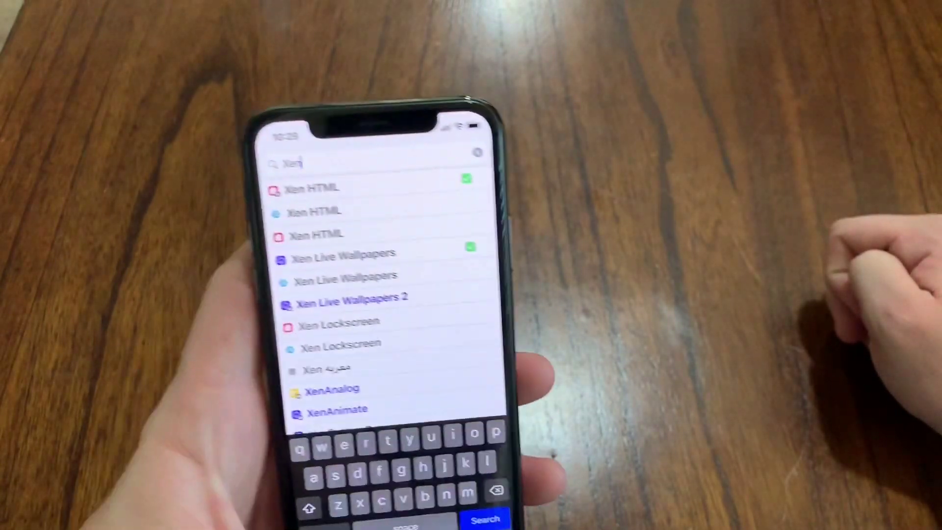
Select an entry in Cydia's 'Xen' search results
{"action": "left_click", "coordinate": [309, 187]}
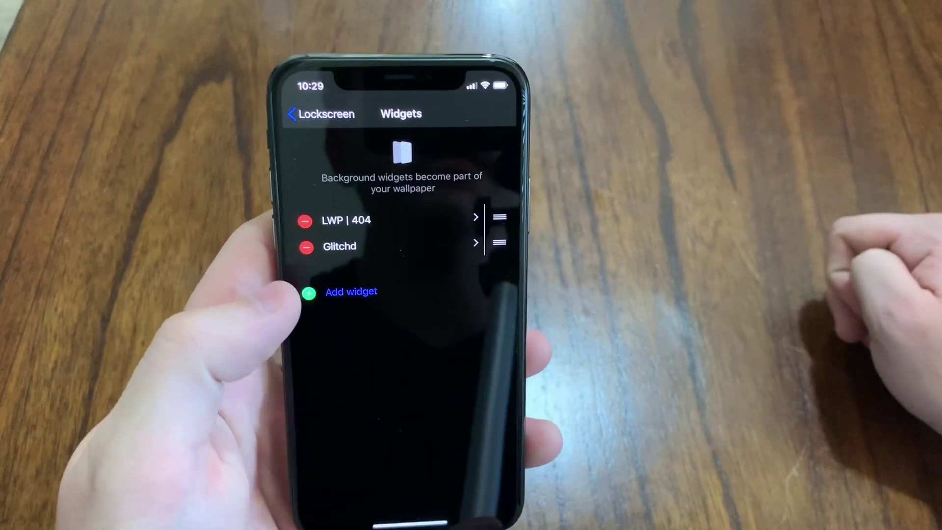
Browse the Available Widgets list, then return to the lockscreen settings page
{"action": "left_click", "coordinate": [350, 291]}
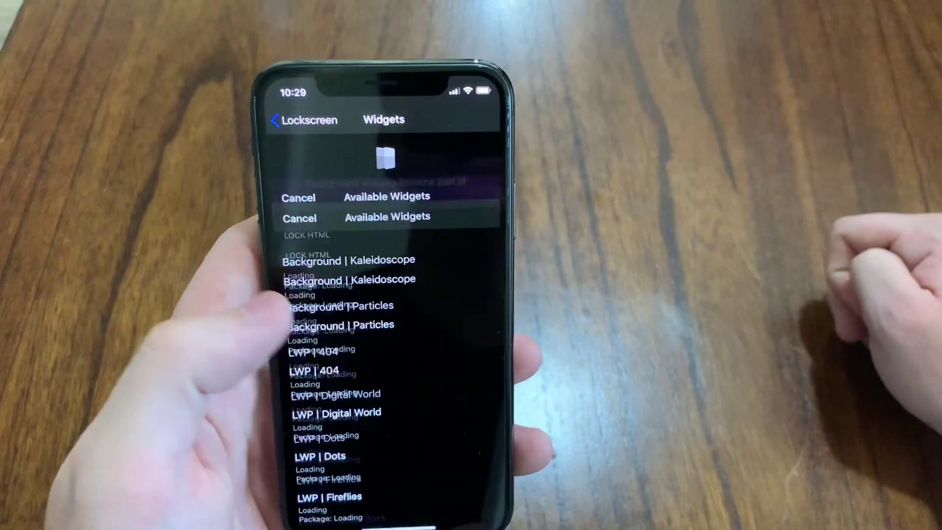
{"action": "scroll", "scroll_direction": "down", "scroll_amount": 3}
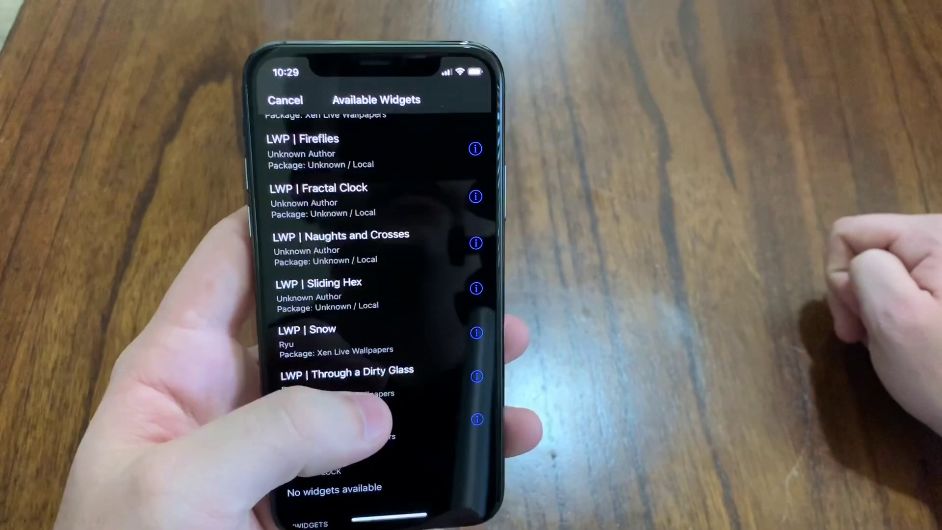
{"action": "scroll", "scroll_direction": "down", "scroll_amount": 3}
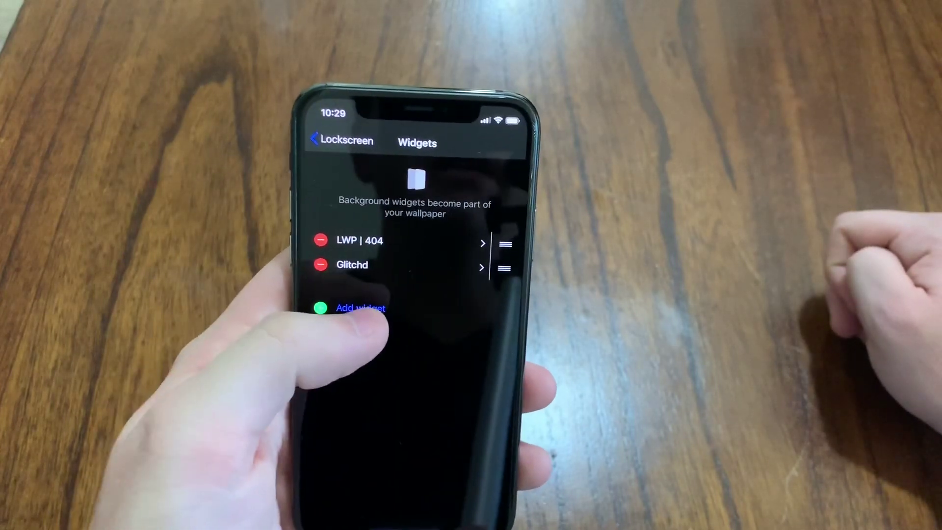
{"action": "left_click", "coordinate": [315, 141]}
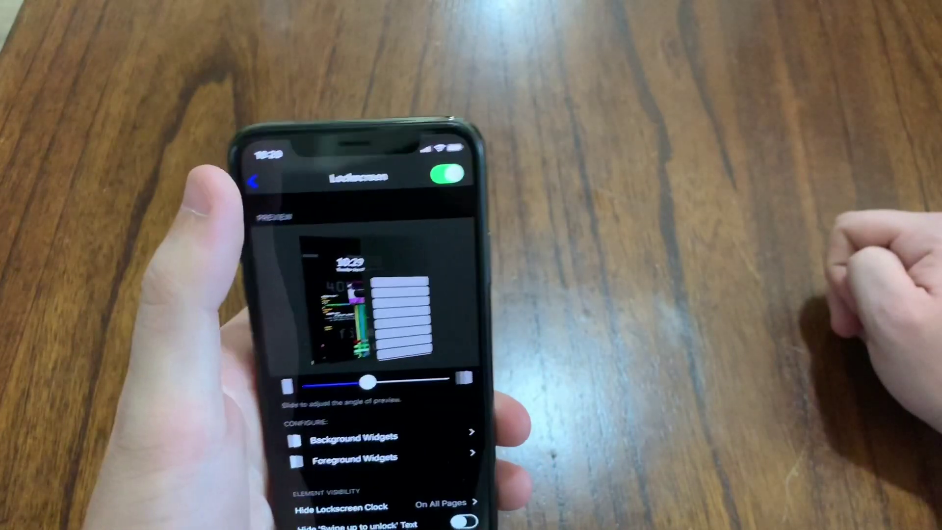